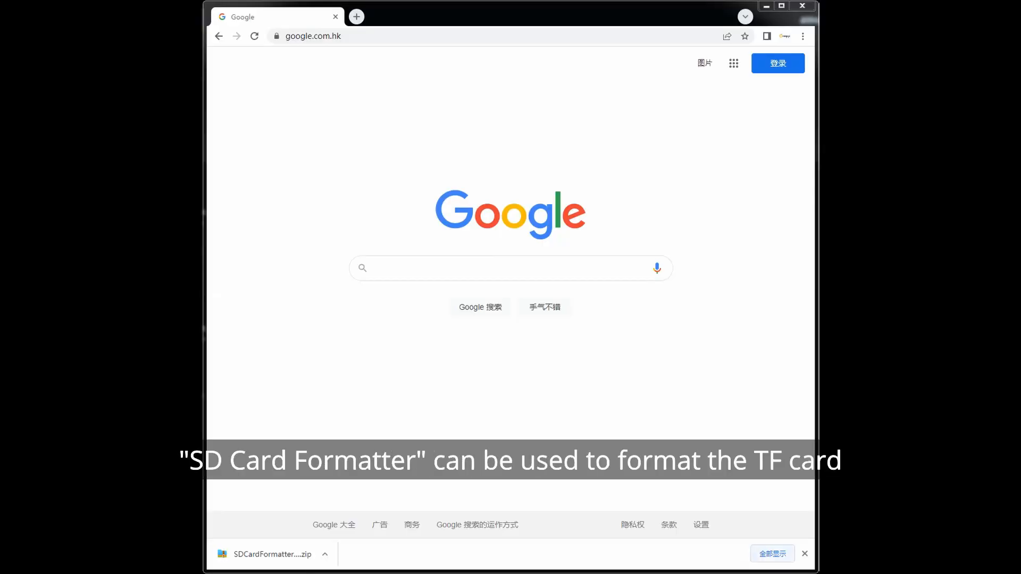
Download SDCardFormatterv5_WinEN.zip from sdcard.org into Chrome
click(805, 554)
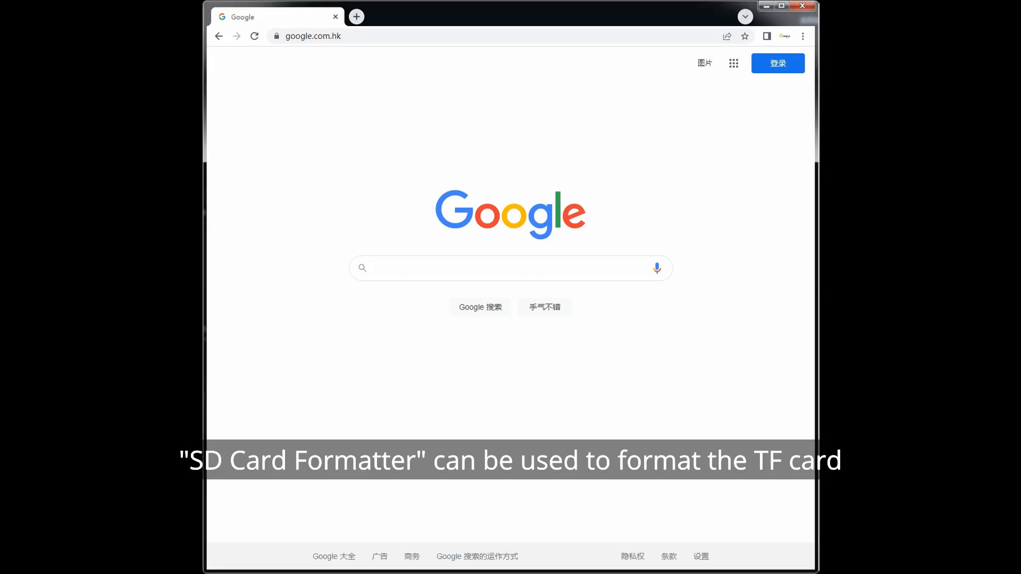
text(https://www.sdcard.org/downloads/formatter/eula_windows/SDCardFormatterv5_WinEN.zip)
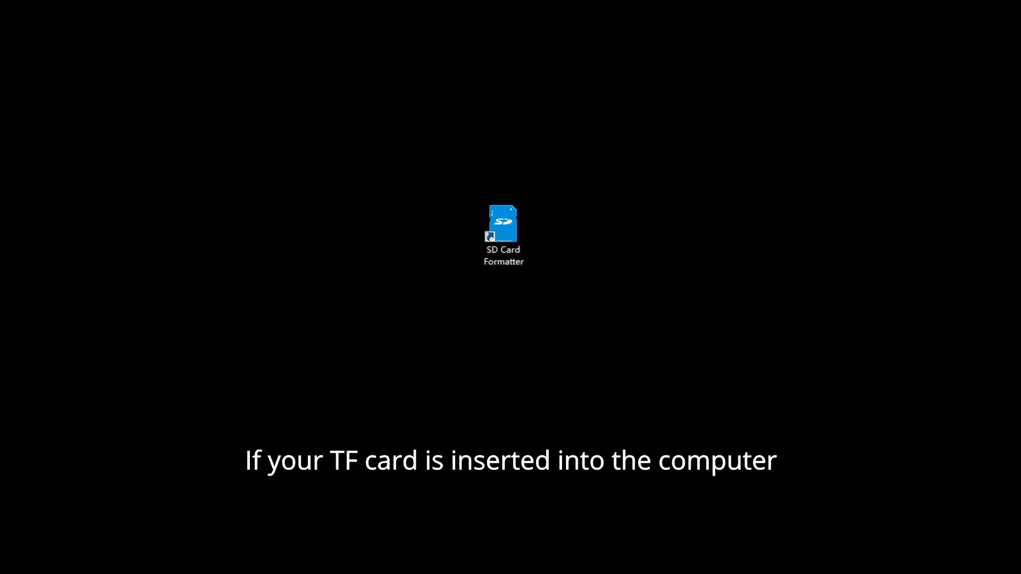
Quick-format the G:\ TF card as FAT32, confirming the erase warning and success notice
double_click(502, 222)
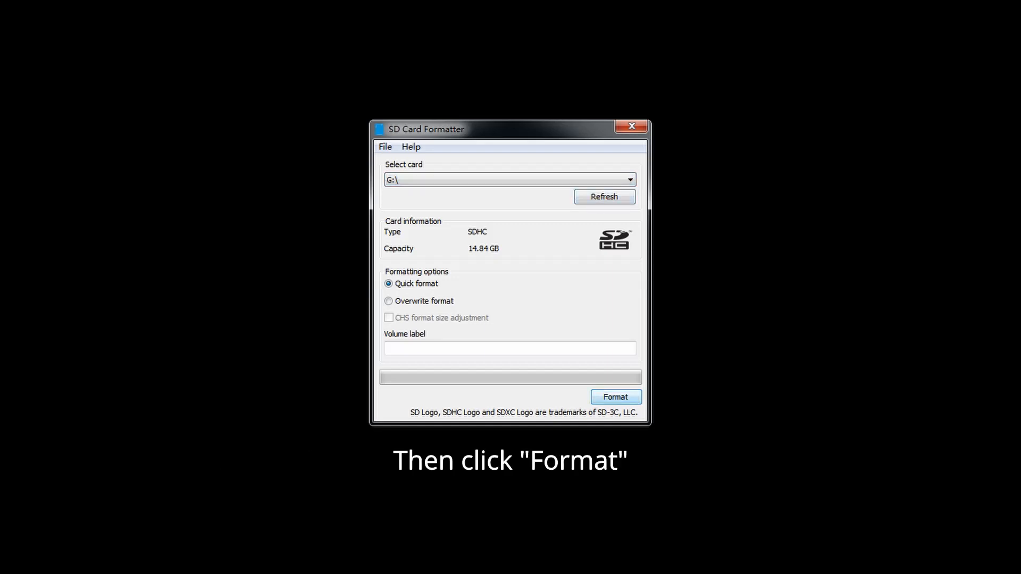
click(614, 397)
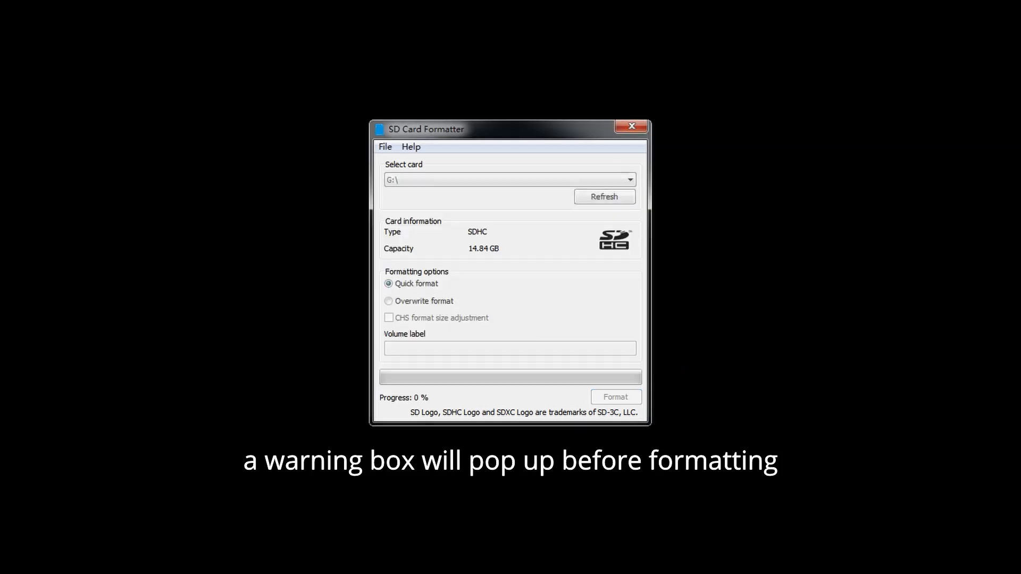
click(614, 397)
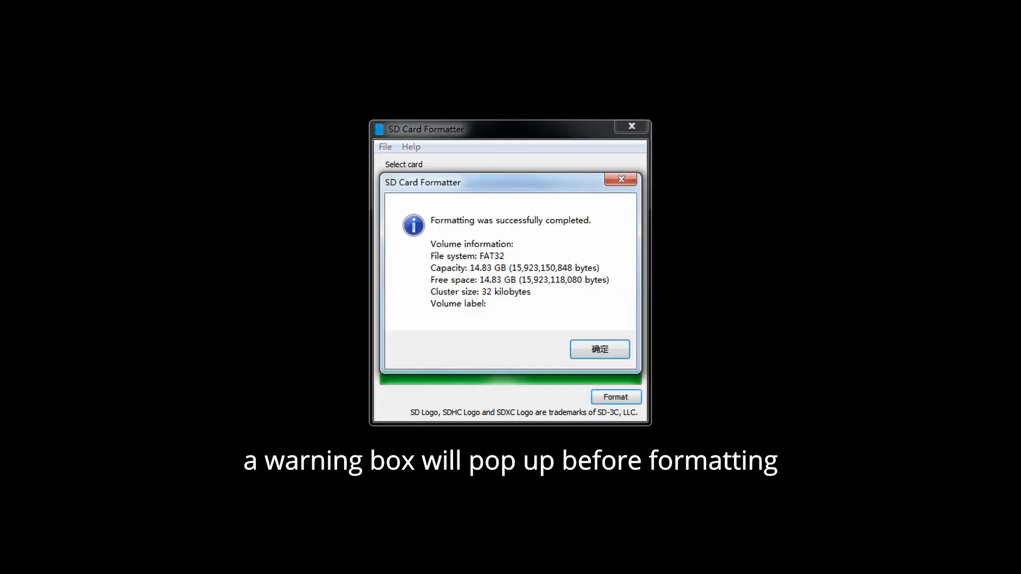
click(599, 349)
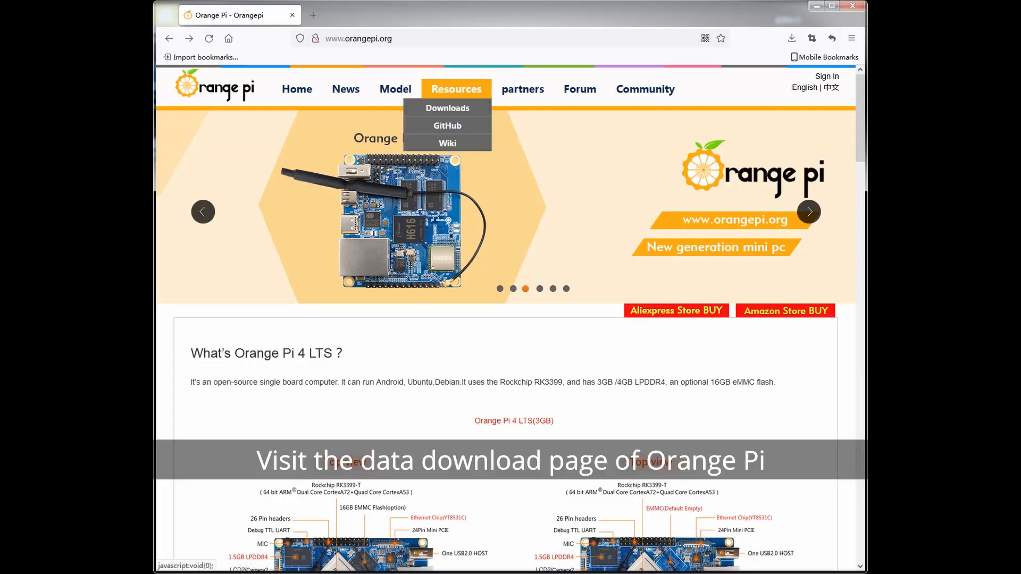
Reach the Google Drive folder from Downloads > Orange Pi 4 LTS Debian Image
click(447, 108)
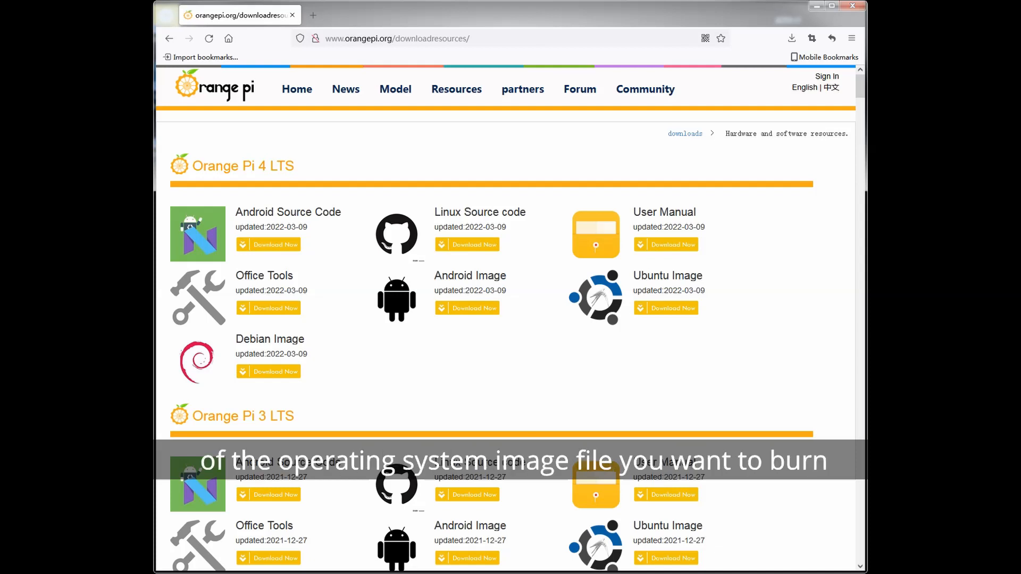
click(268, 372)
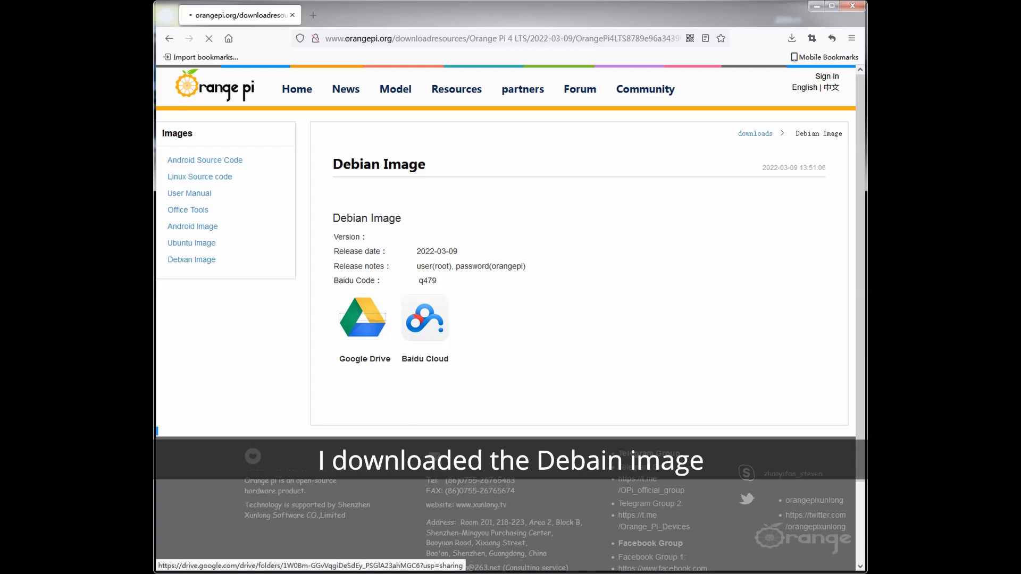
click(363, 318)
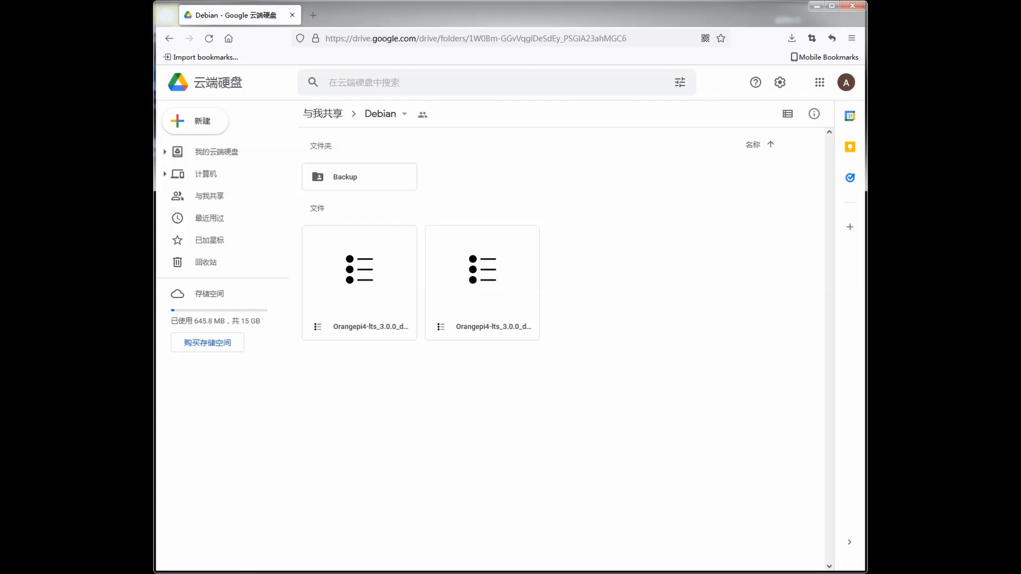
Download the first Orangepi4-lts 3.0.0 file via 下载 and confirm the download
right_click(358, 269)
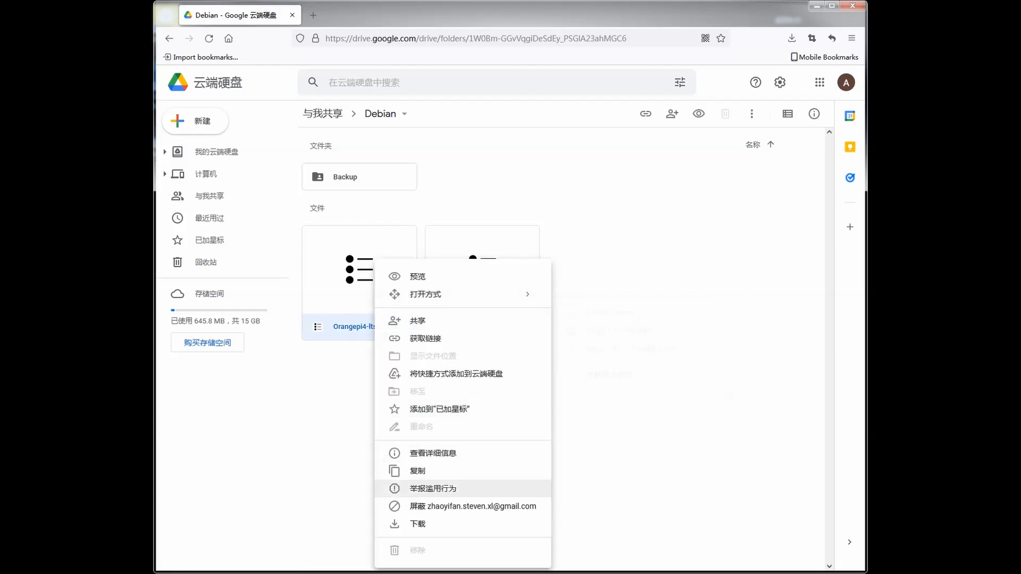
click(417, 525)
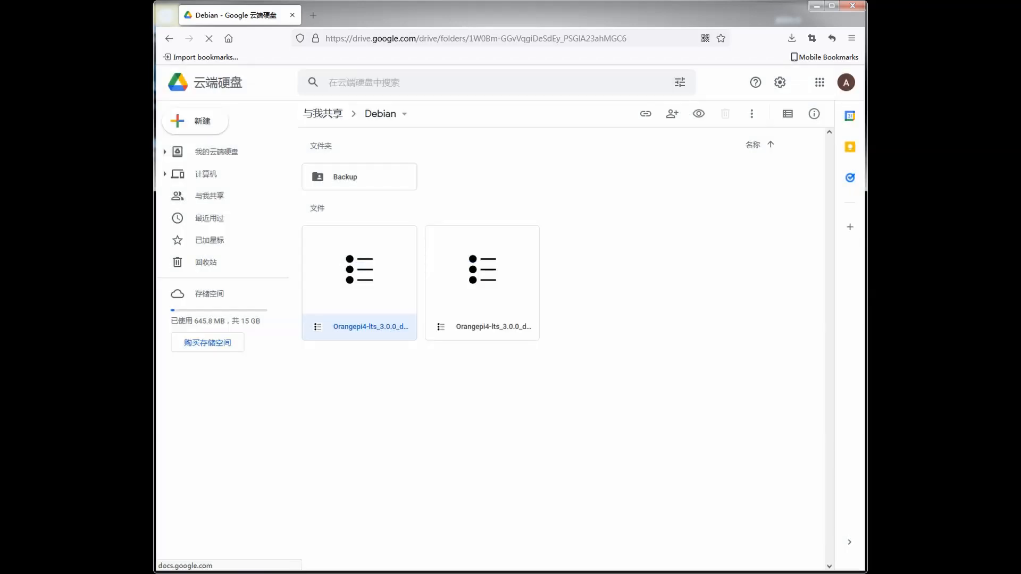
click(791, 39)
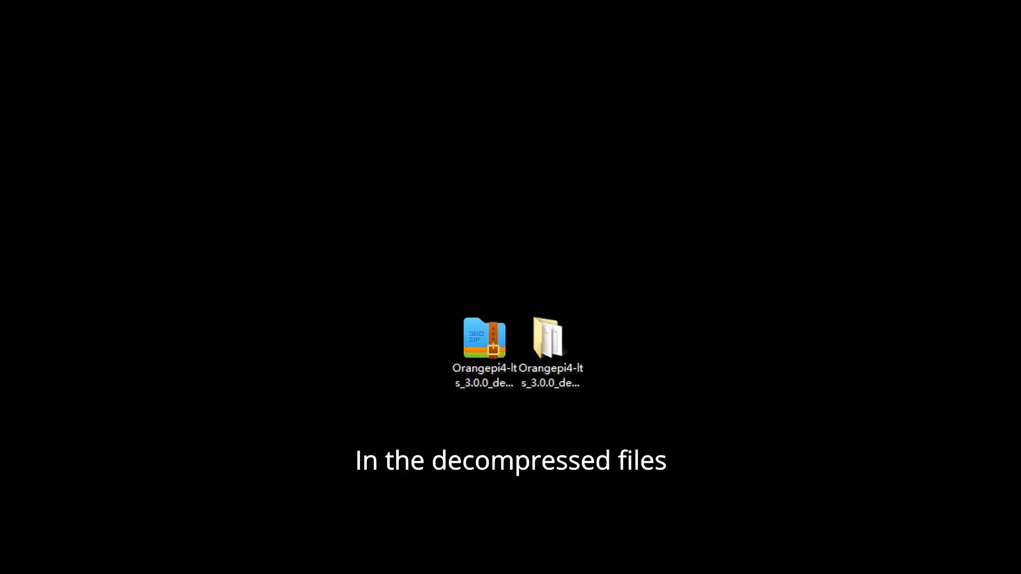
Browse the decompressed desktop folder and pick out the Debian buster .img file
double_click(549, 338)
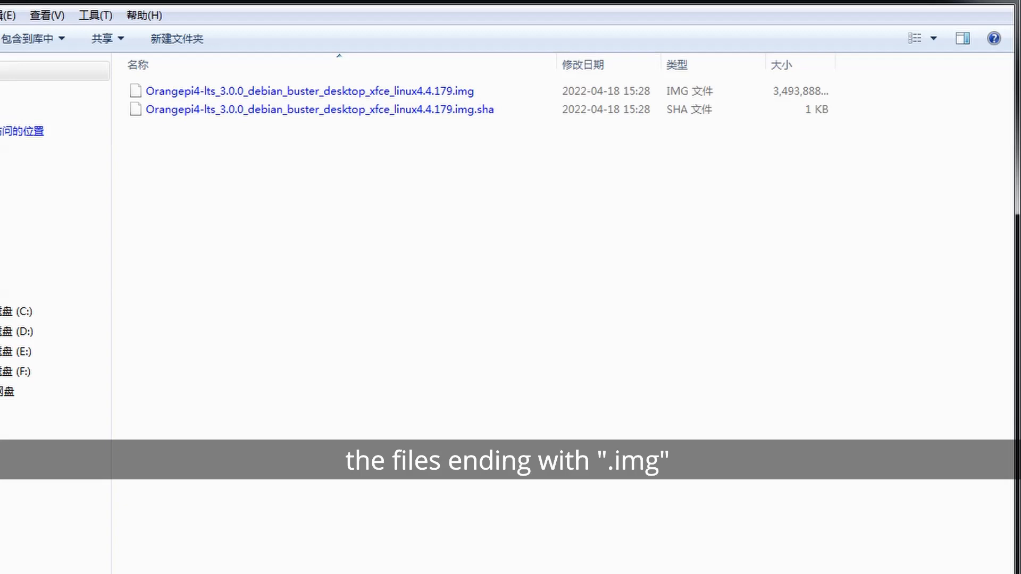
click(299, 91)
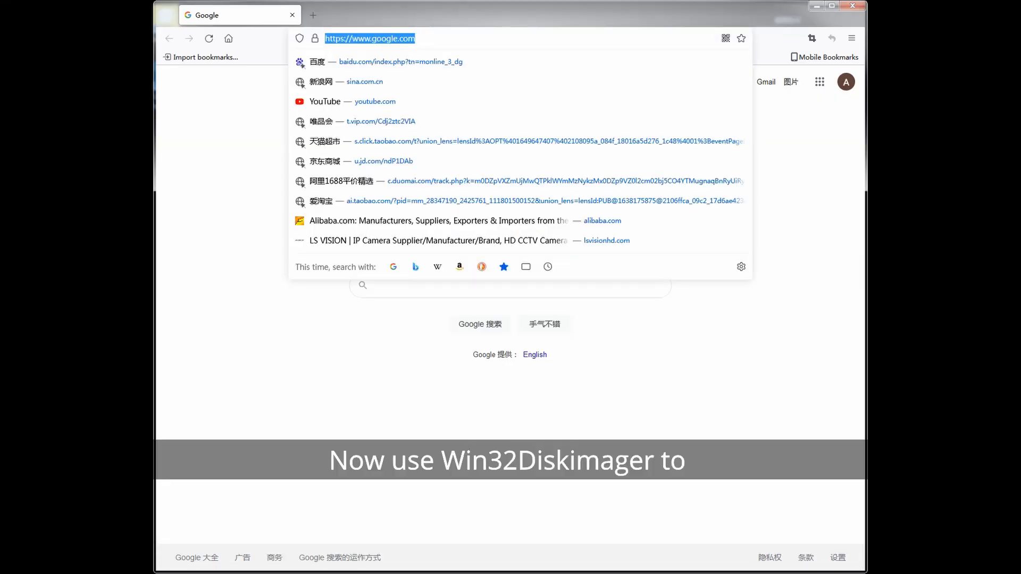
Visit sourceforge.net/projects/win32diskimager/files/Archive/ to download Win32DiskImager
text(http://sourceforge.net/projects/win32diskimager/files/Archive/)
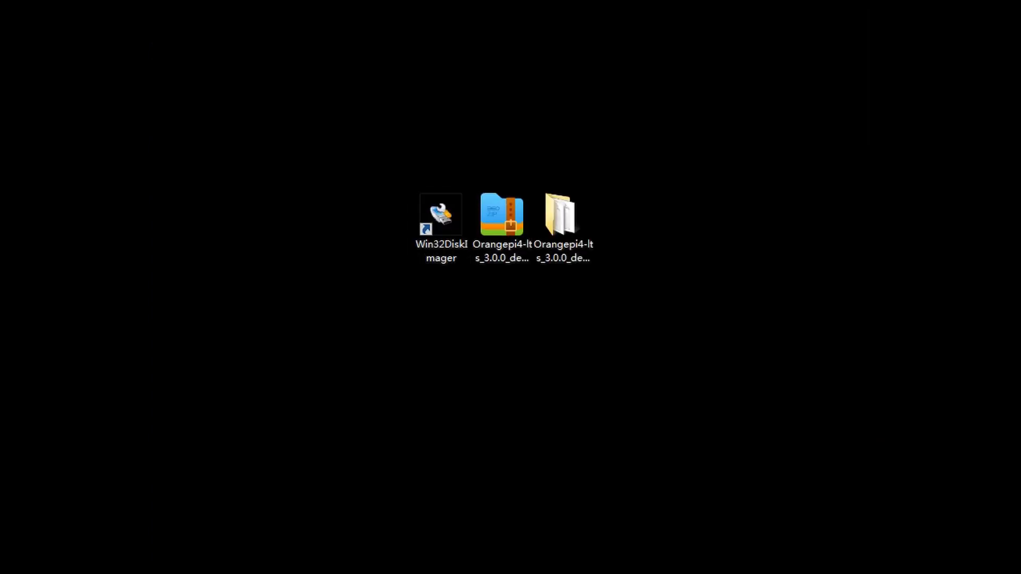
Launch Win32DiskImager and choose the Orangepi4-lts Debian buster .img from the desktop folder
double_click(441, 214)
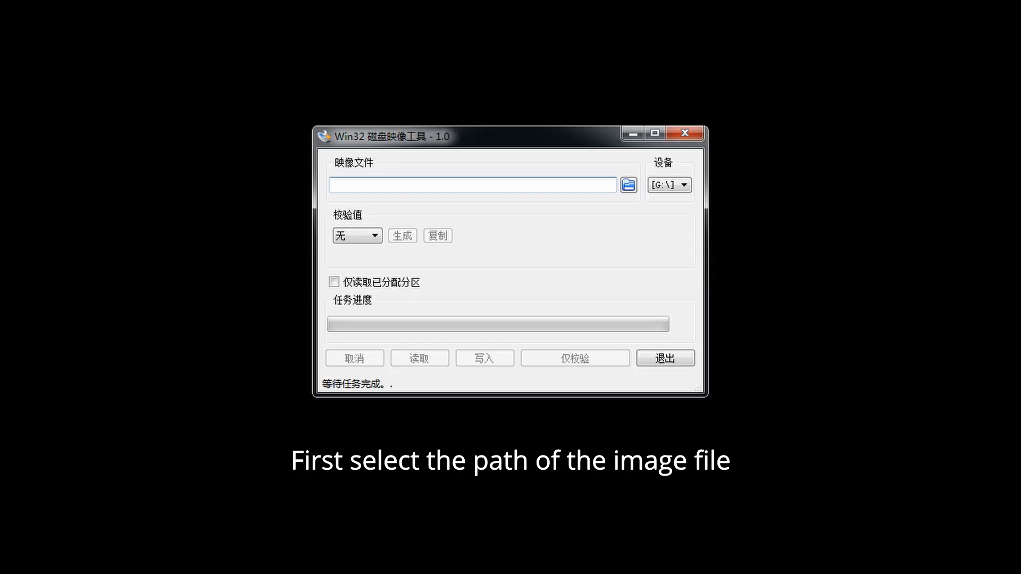
click(627, 184)
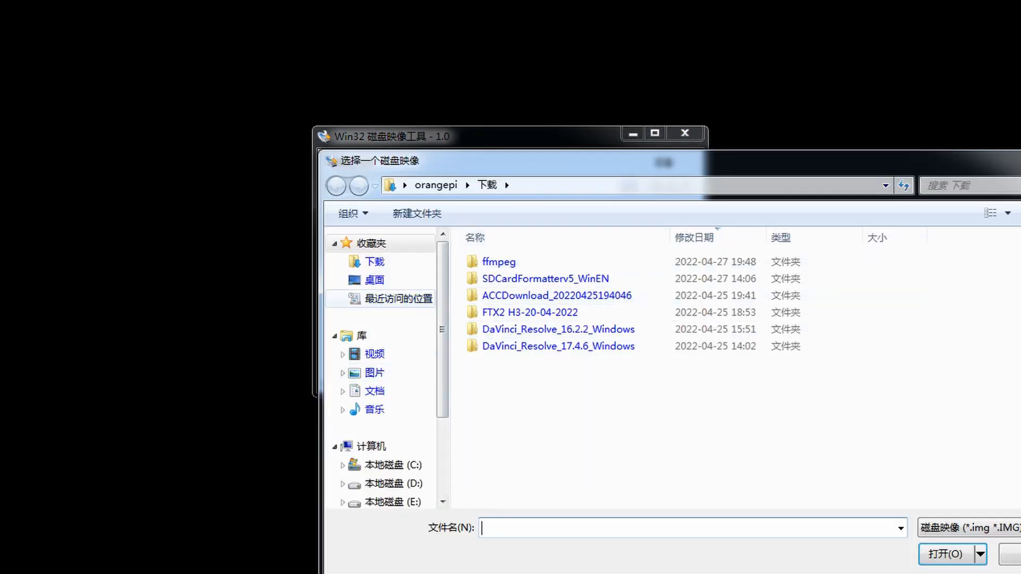
click(375, 280)
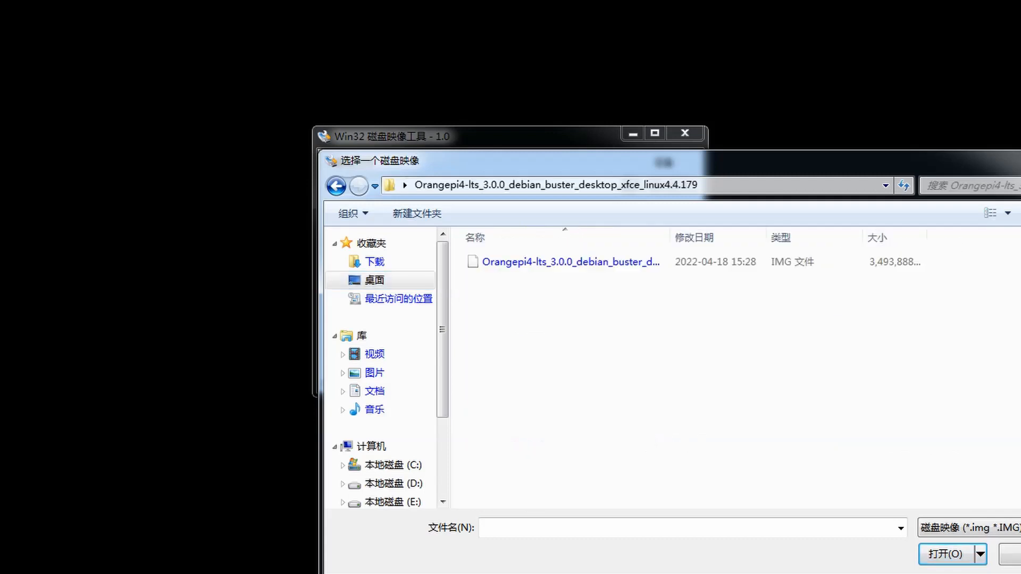
click(946, 554)
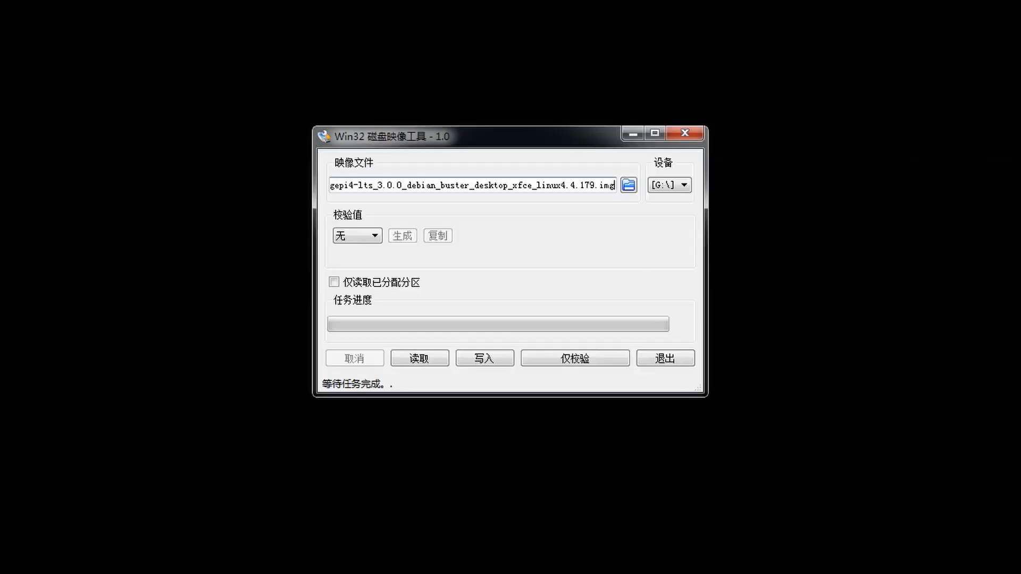
Write the image to G:\ via 写入, confirm the overwrite and acknowledge the success message
click(484, 358)
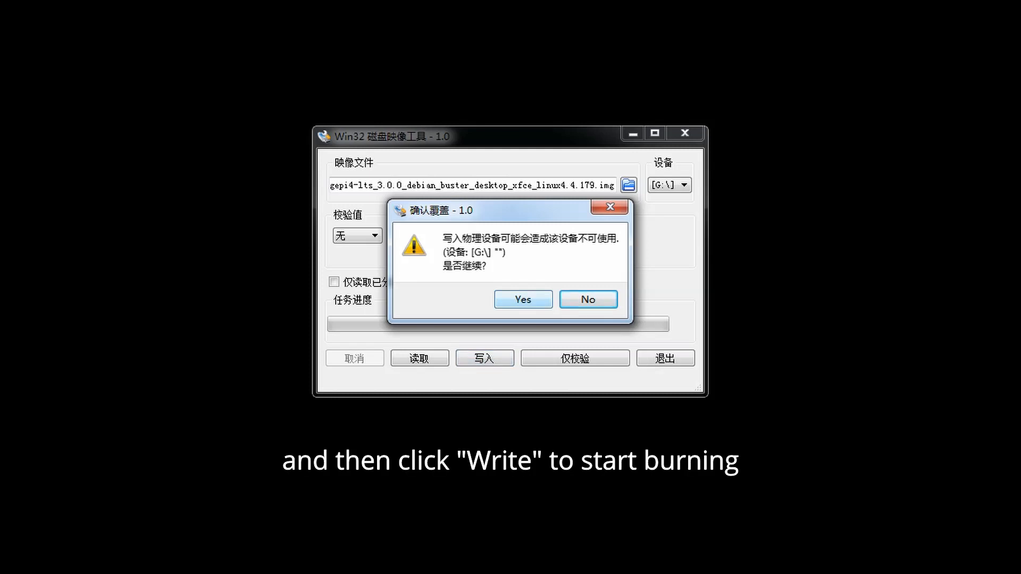
click(522, 298)
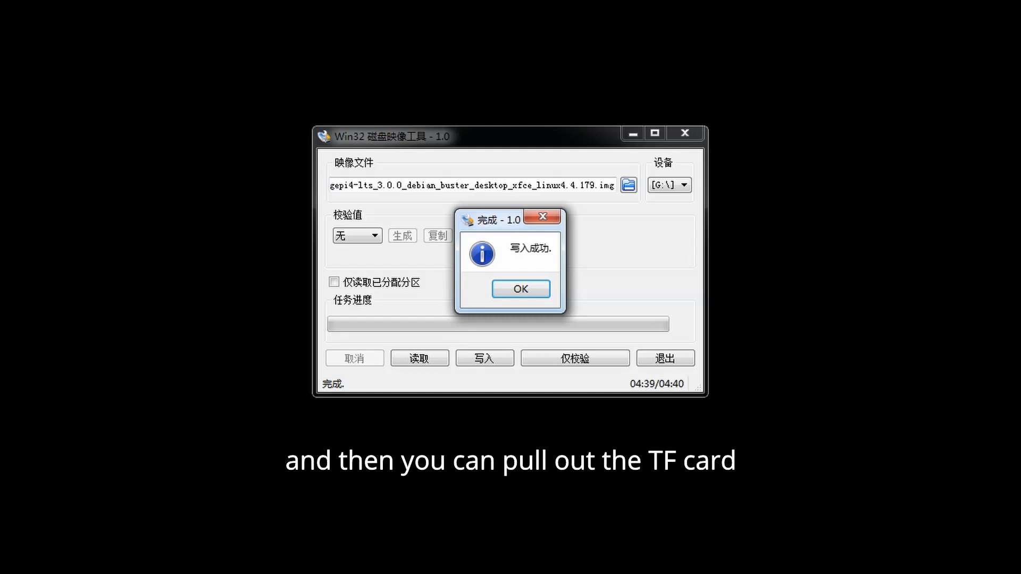
click(520, 288)
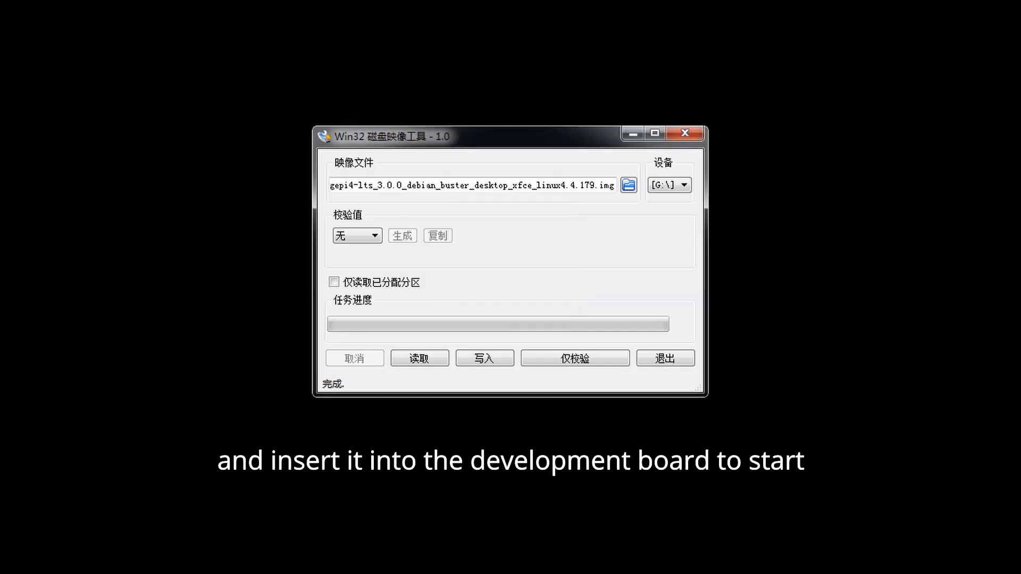